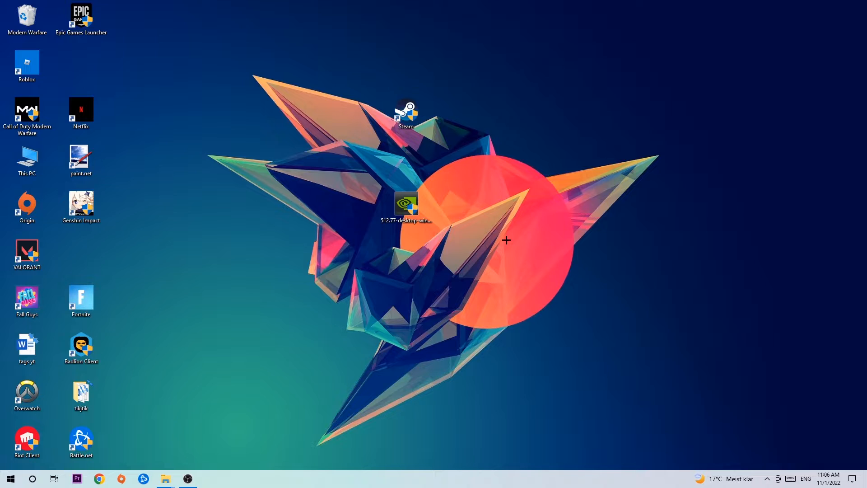
mouse_move(450, 176)
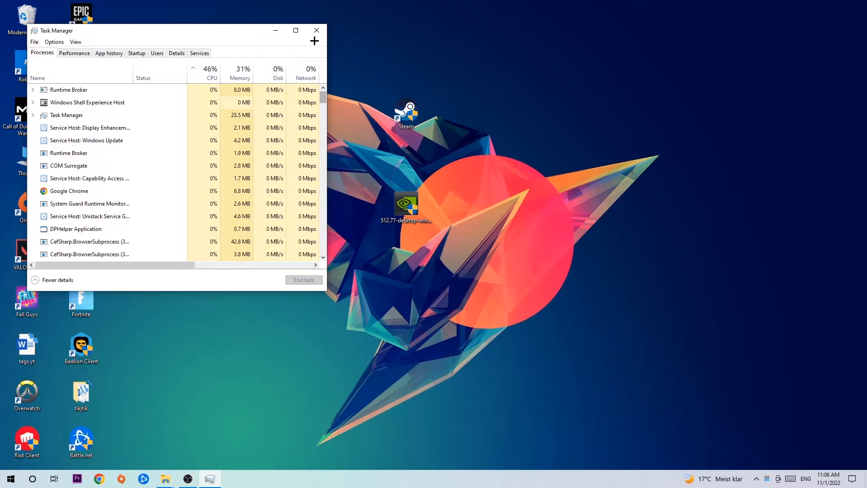
Step: Maximize Task Manager and bring up the End task option for Google Chrome
left_click(295, 30)
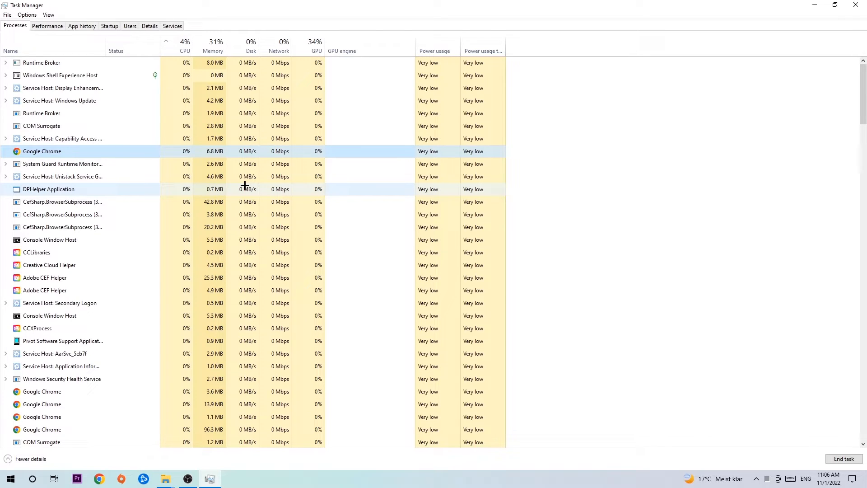
right_click(42, 151)
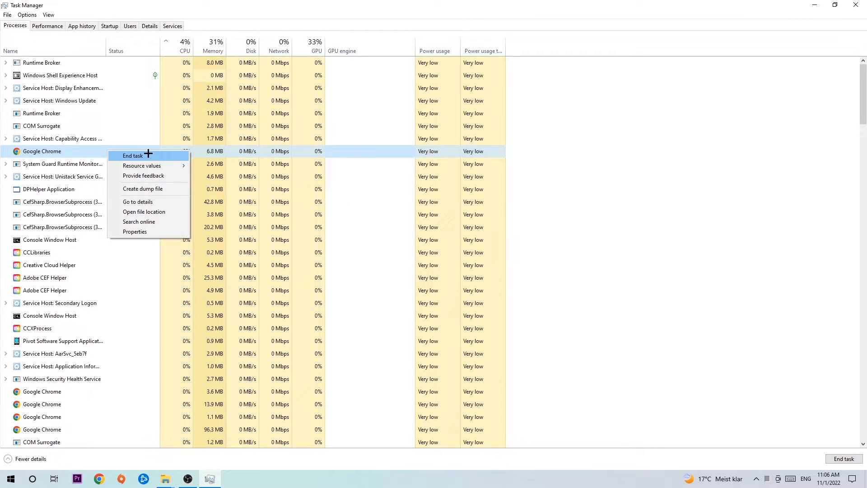
mouse_move(406, 124)
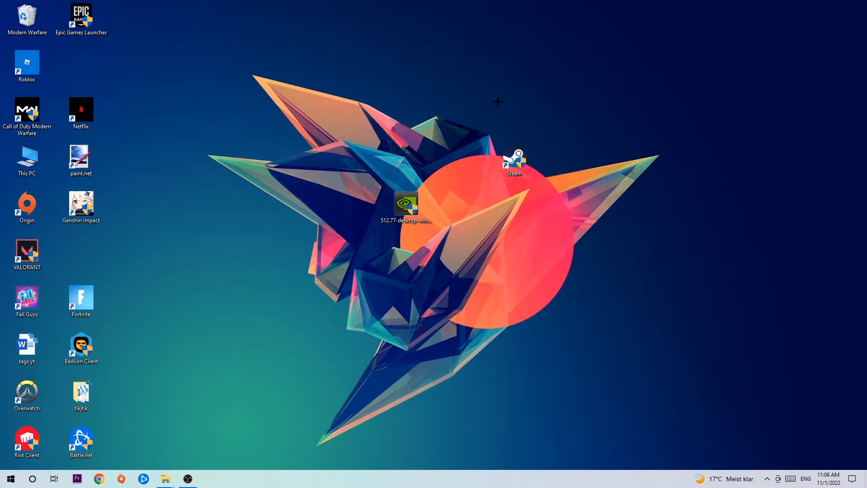
Step: Drag the Steam shortcut from the right side to the left of the NVIDIA installer icon
left_click_drag(514, 157, 423, 129)
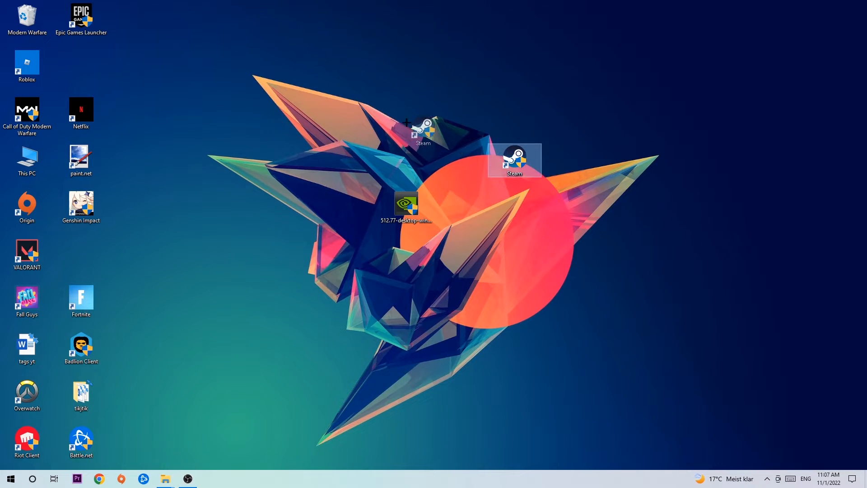
left_click_drag(515, 160, 407, 117)
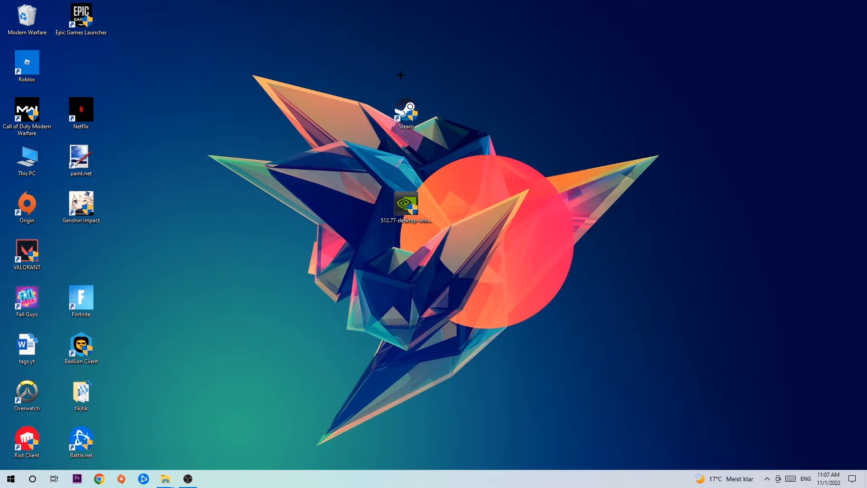
left_click(10, 478)
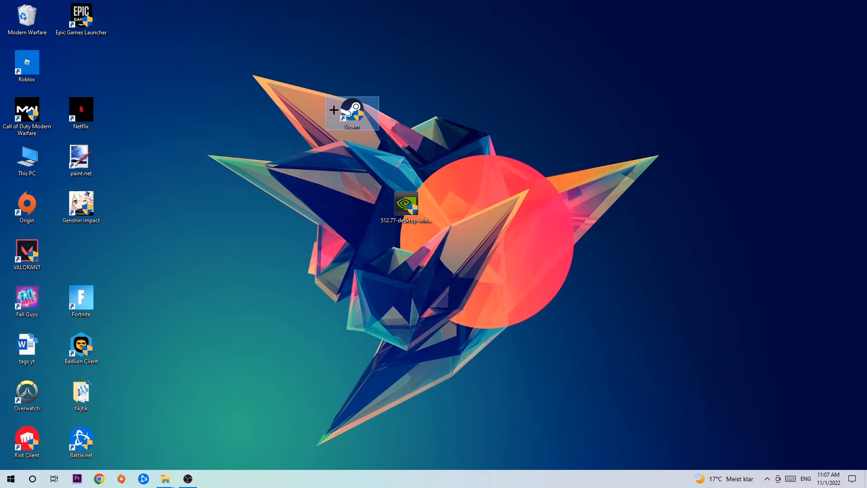
right_click(352, 111)
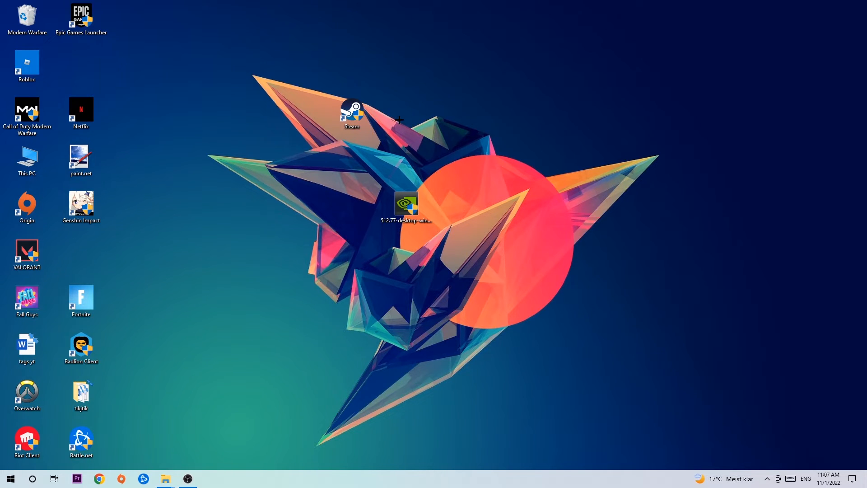
left_click_drag(352, 111, 297, 158)
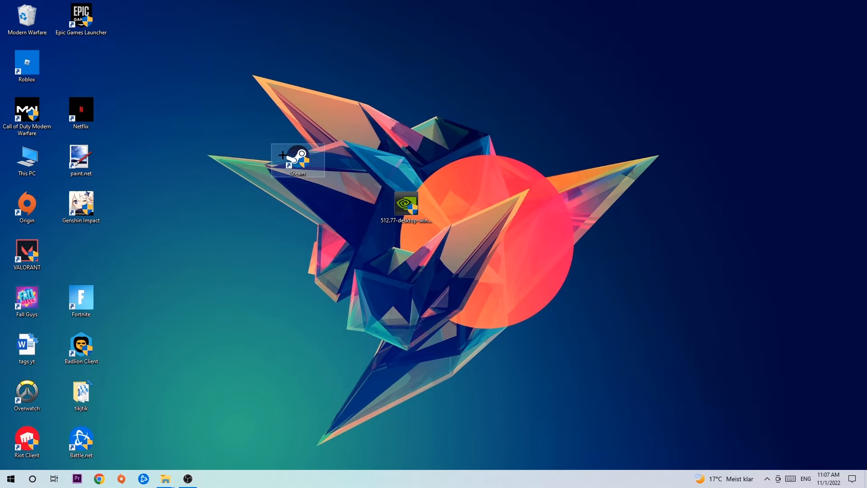
Step: Open the Steam shortcut's Properties to set Windows 8 compatibility and administrator mode
right_click(298, 160)
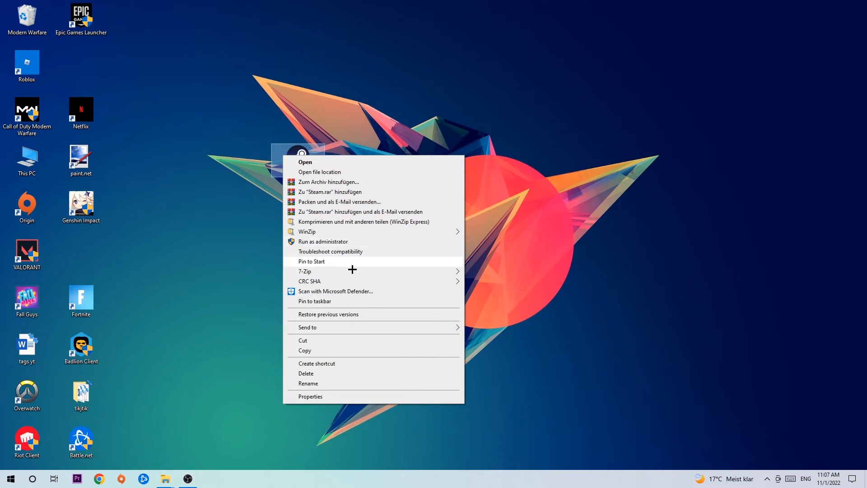
left_click(310, 396)
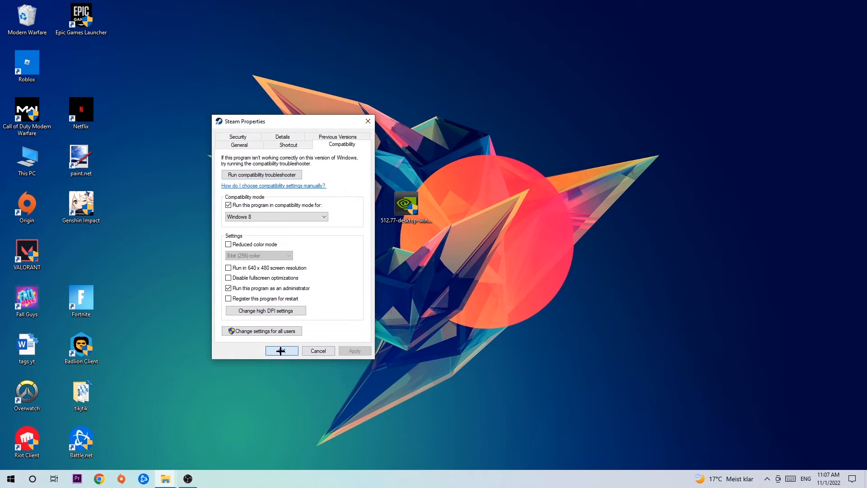
Step: Confirm Steam's compatibility settings with OK and select the Steam shortcut
left_click(281, 350)
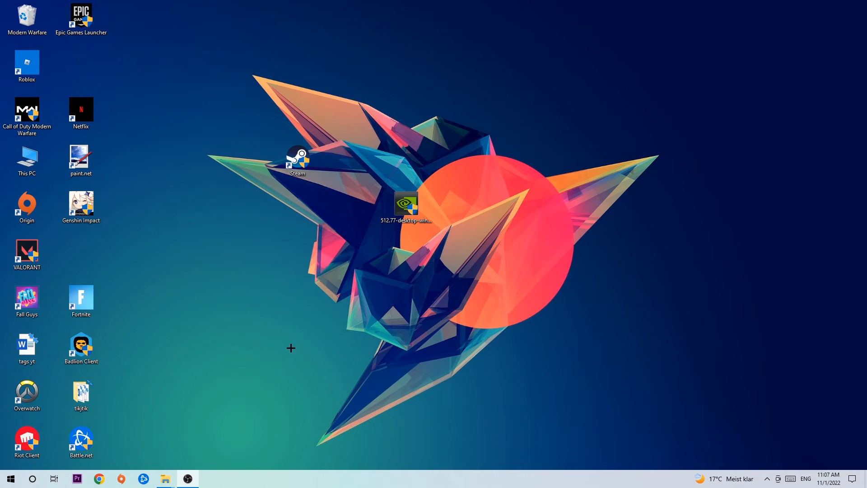
mouse_move(290, 289)
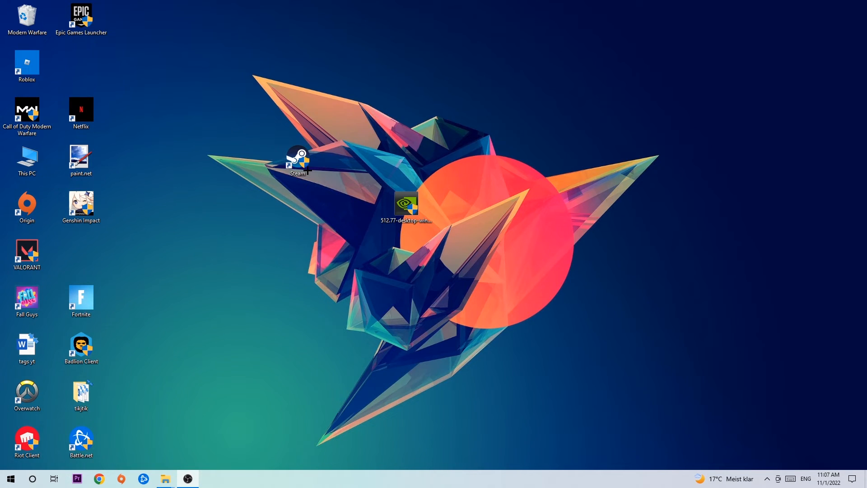
left_click(298, 160)
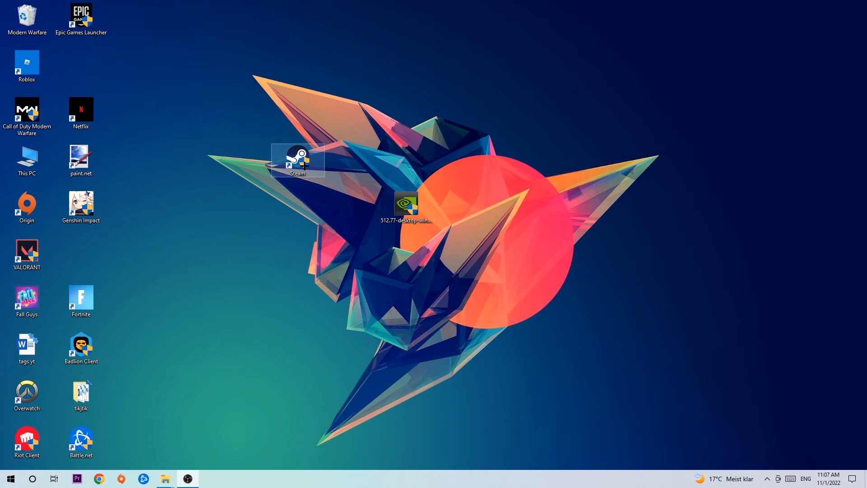